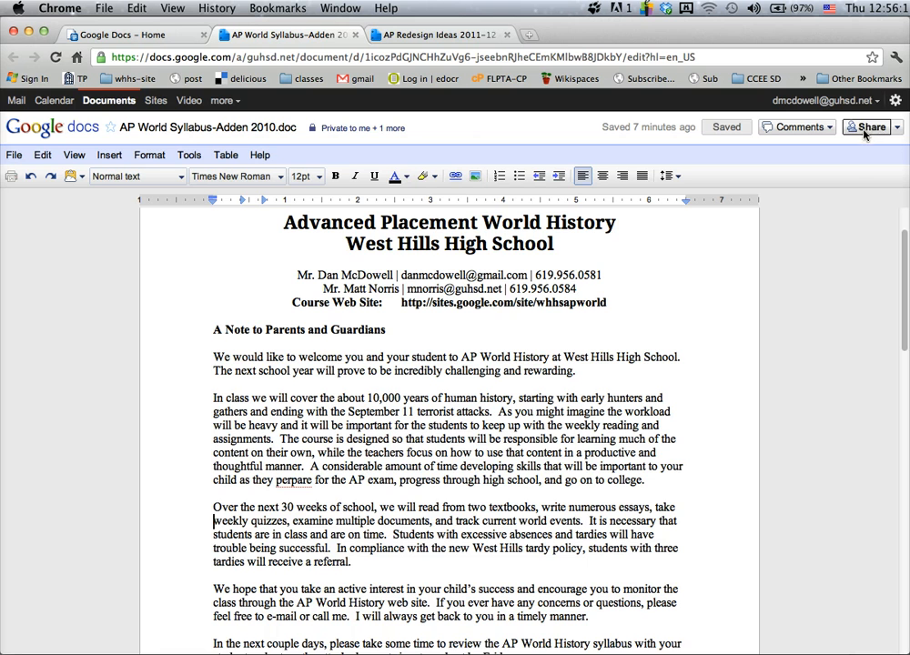
Step: View the private syllabus's access list and visibility options, backing out without changes
click(867, 127)
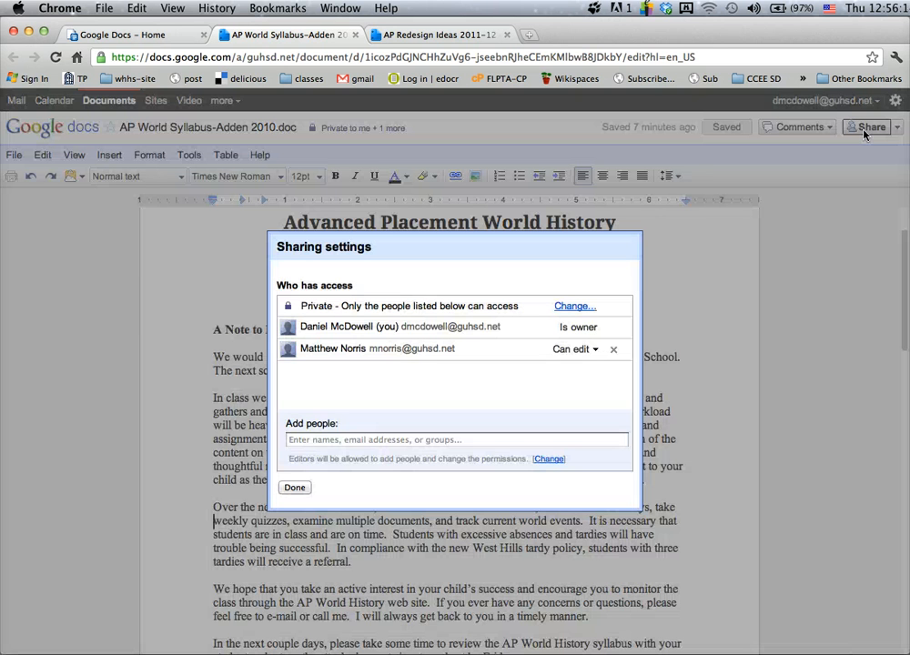
mouse_move(592, 283)
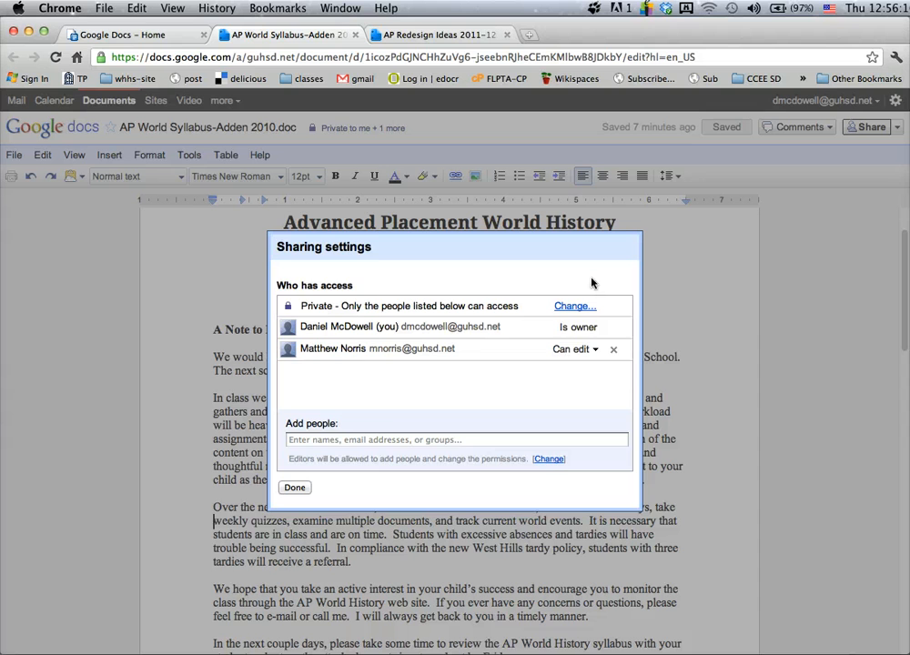
click(575, 305)
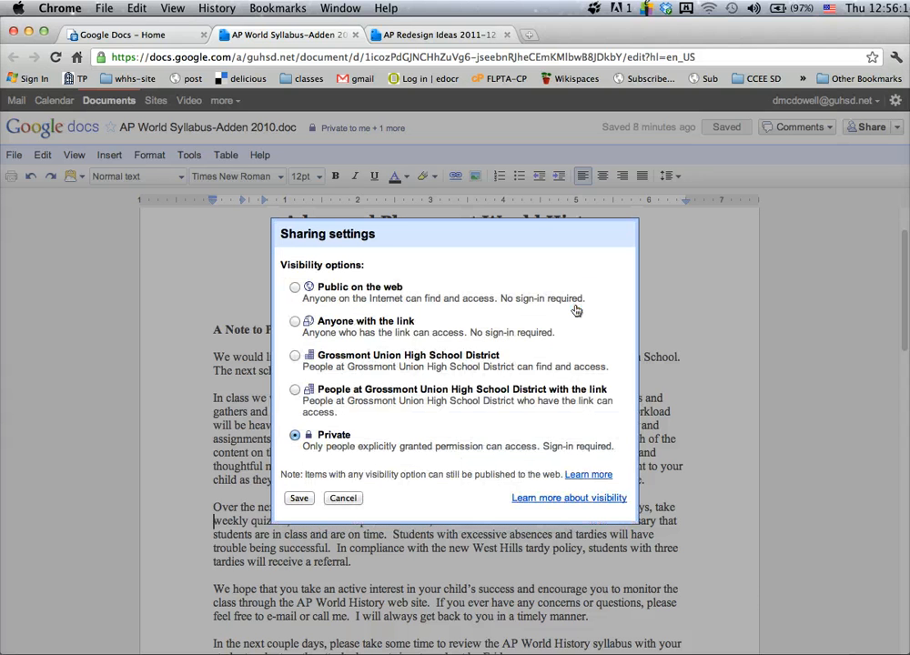
click(298, 499)
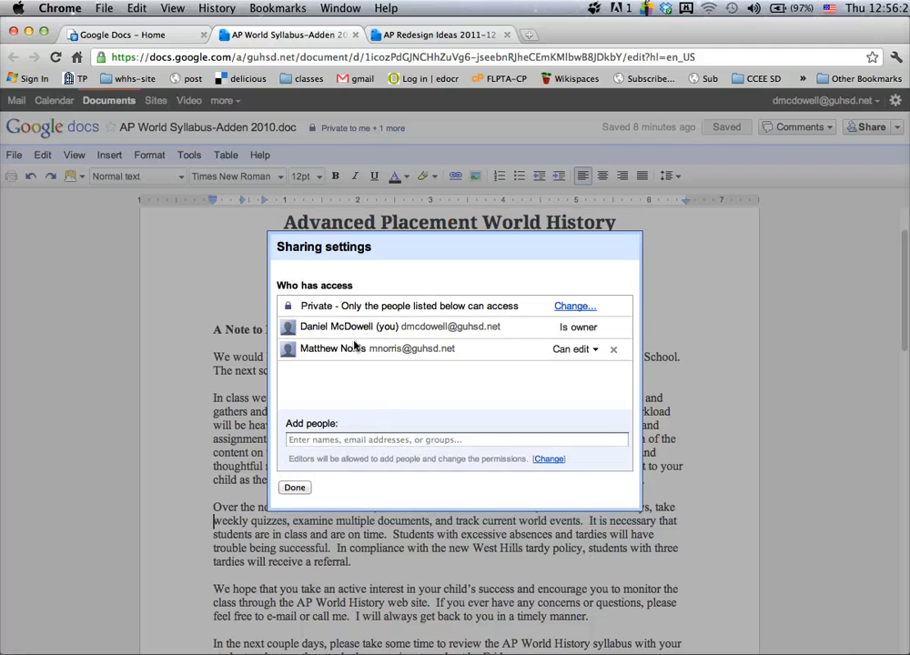
mouse_move(337, 304)
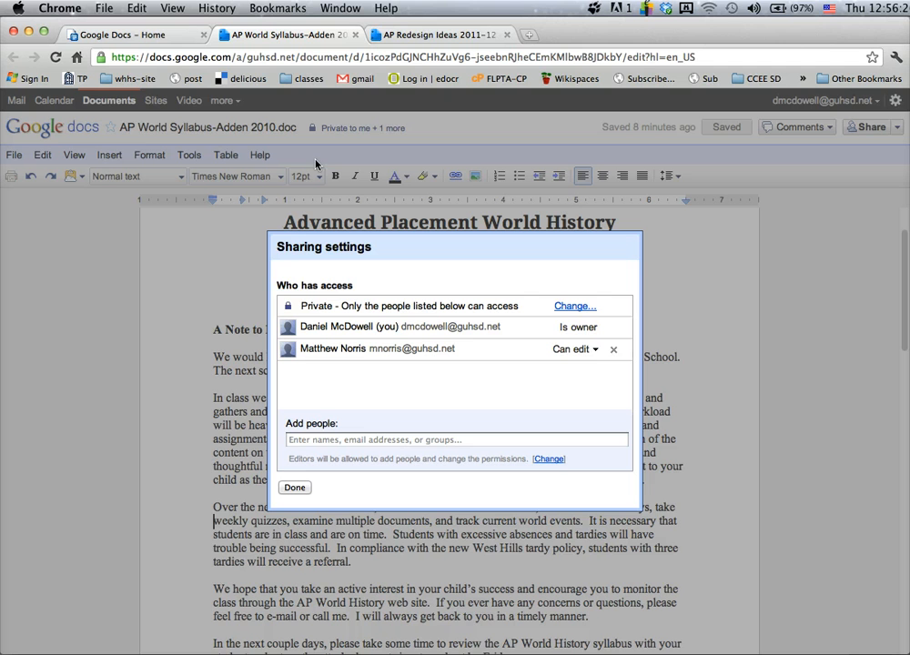
mouse_move(393, 316)
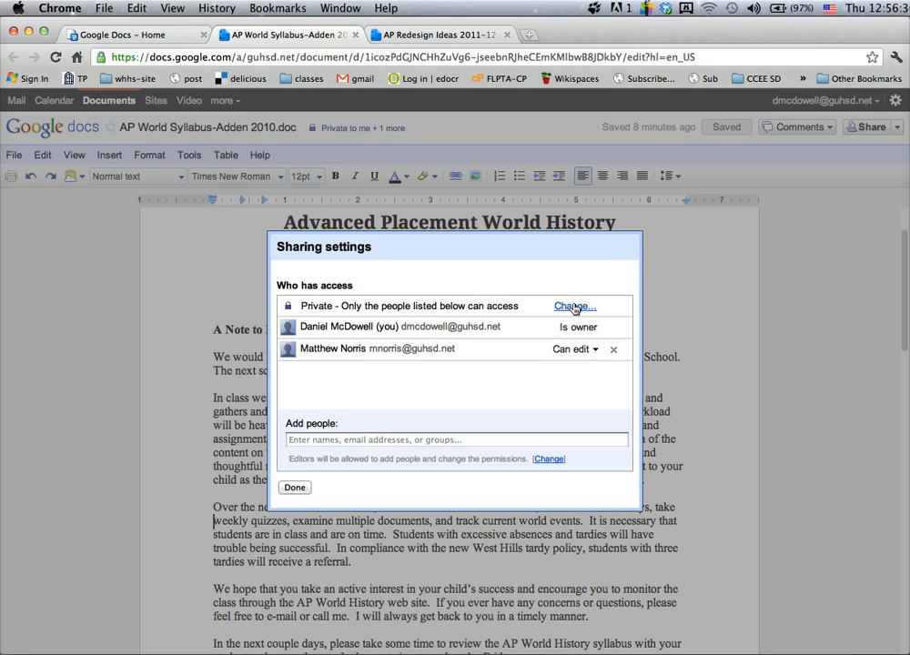
Step: Select Public on the web as visibility, leaving Allow anyone to edit unchecked
click(576, 306)
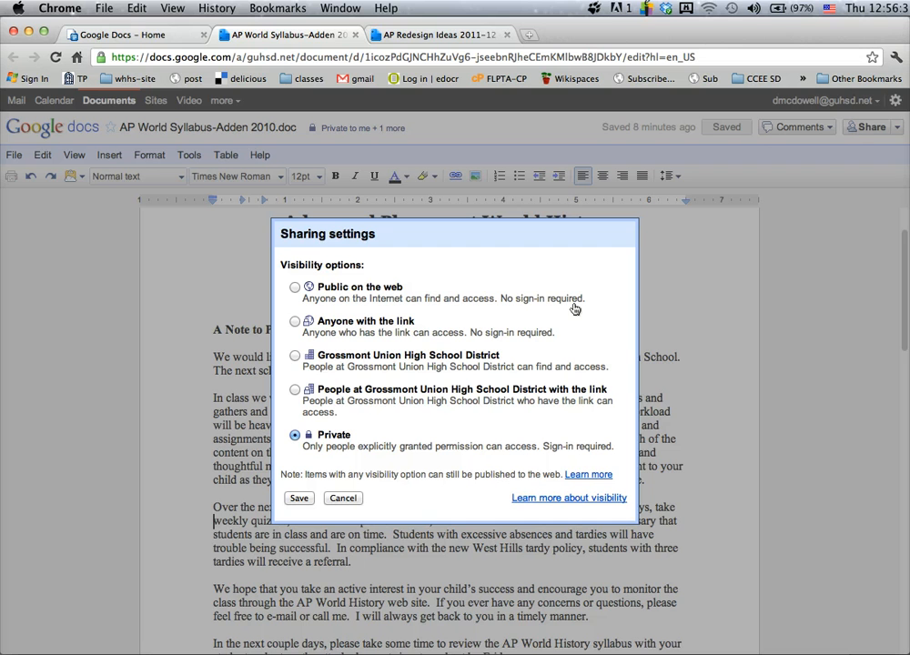
click(295, 287)
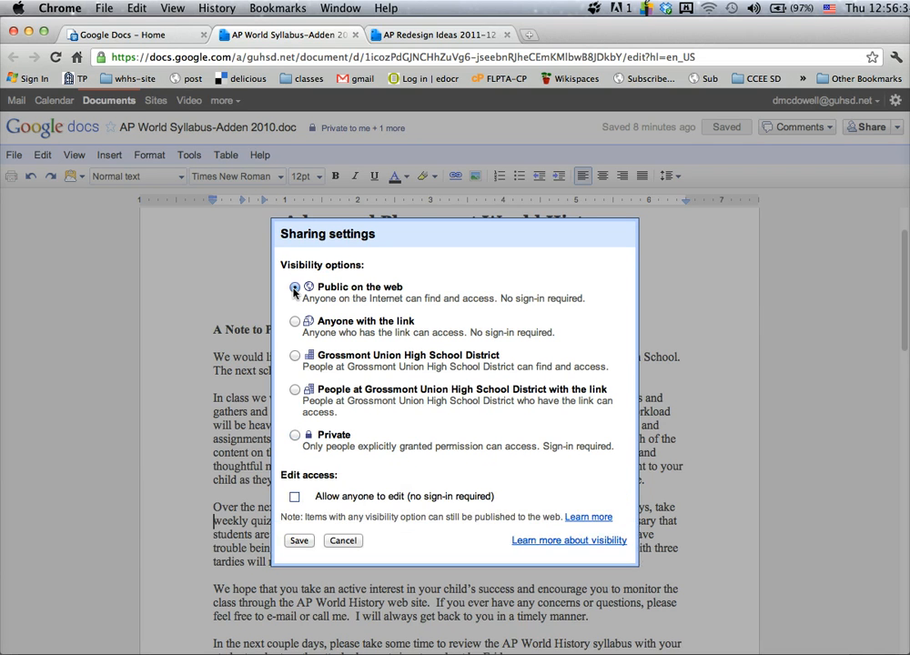
click(295, 288)
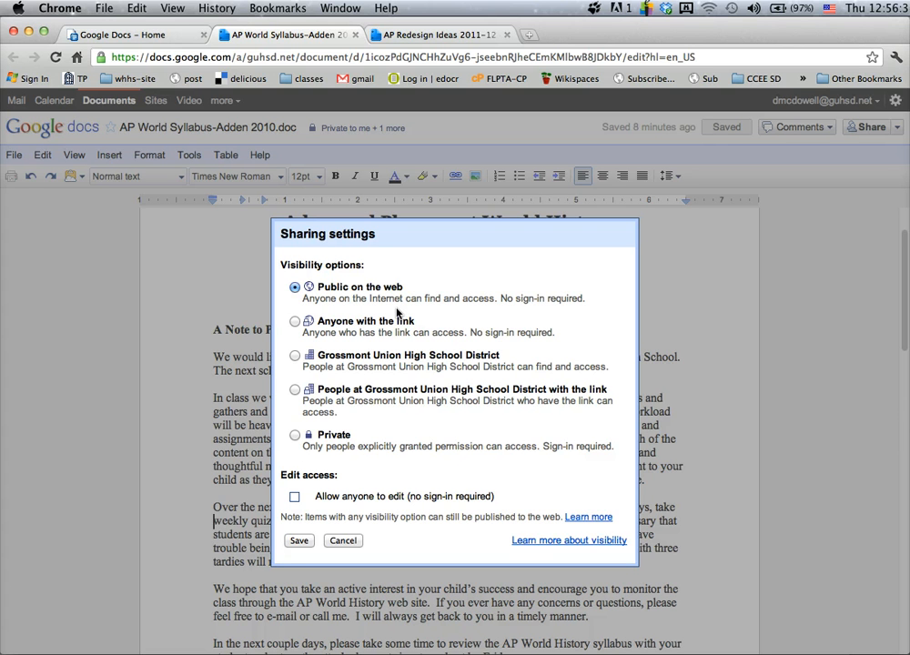
mouse_move(421, 342)
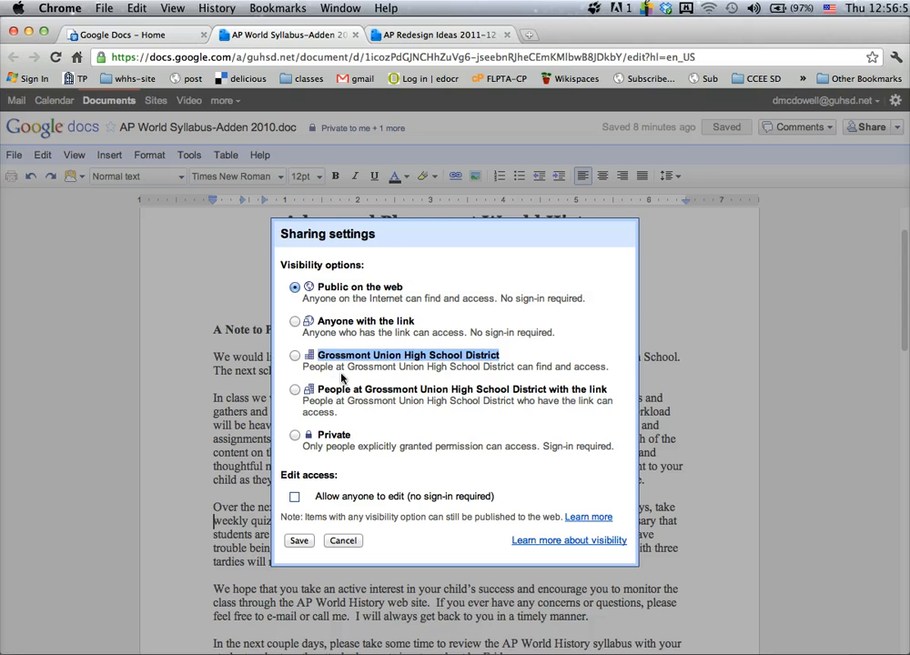
mouse_move(364, 390)
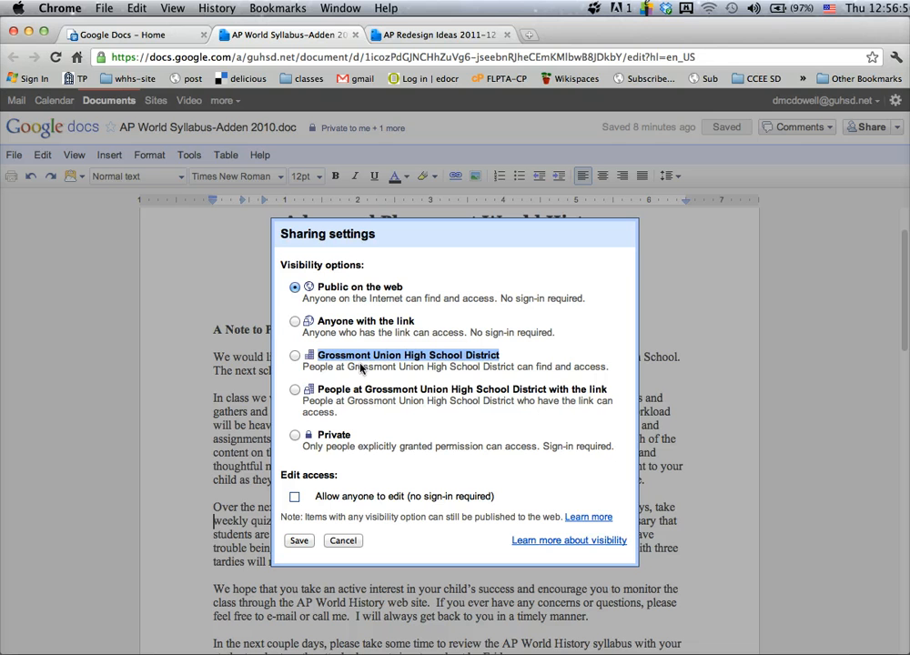
mouse_move(386, 368)
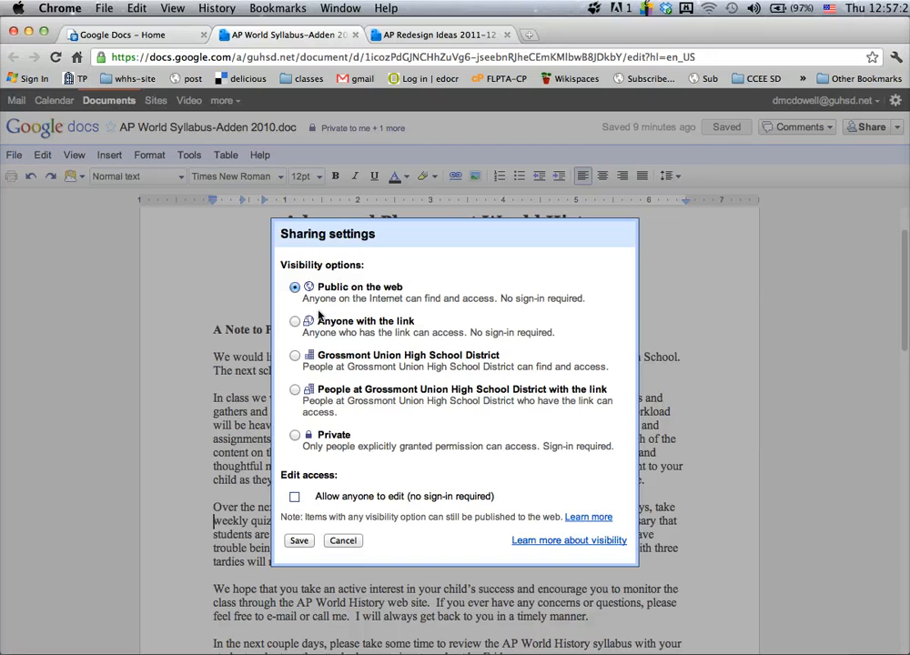
mouse_move(326, 377)
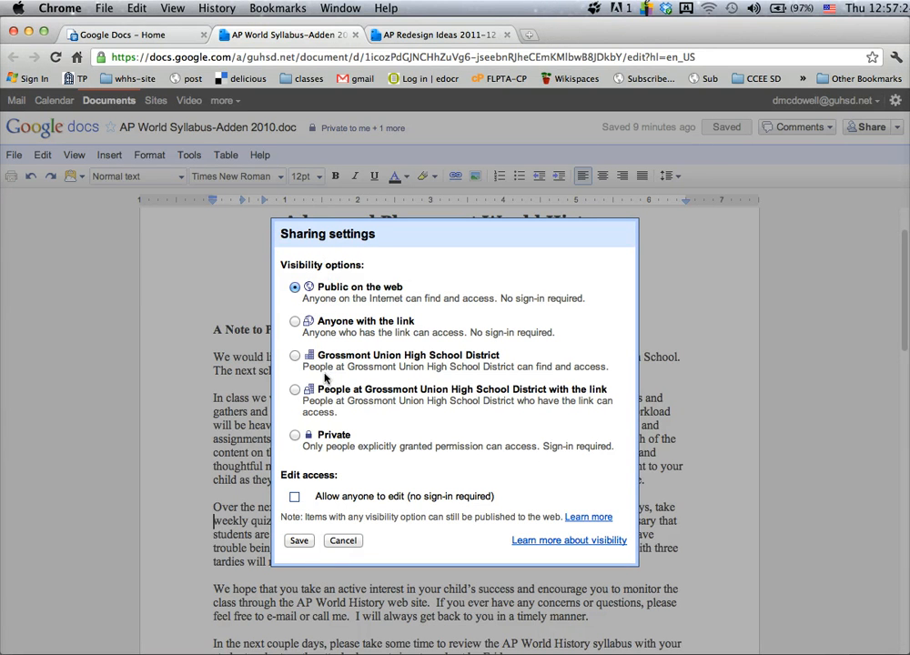
mouse_move(332, 451)
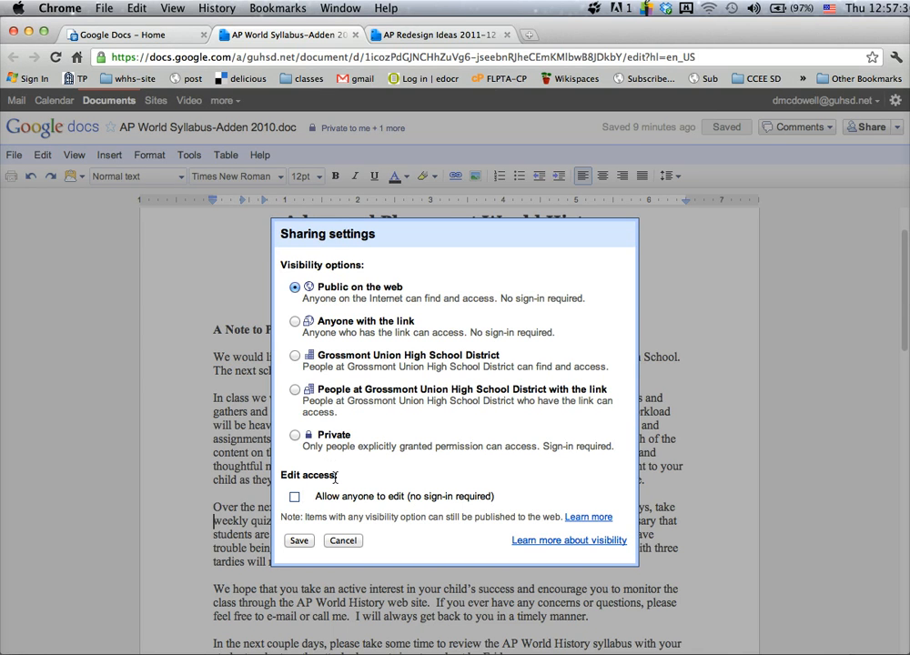
mouse_move(324, 302)
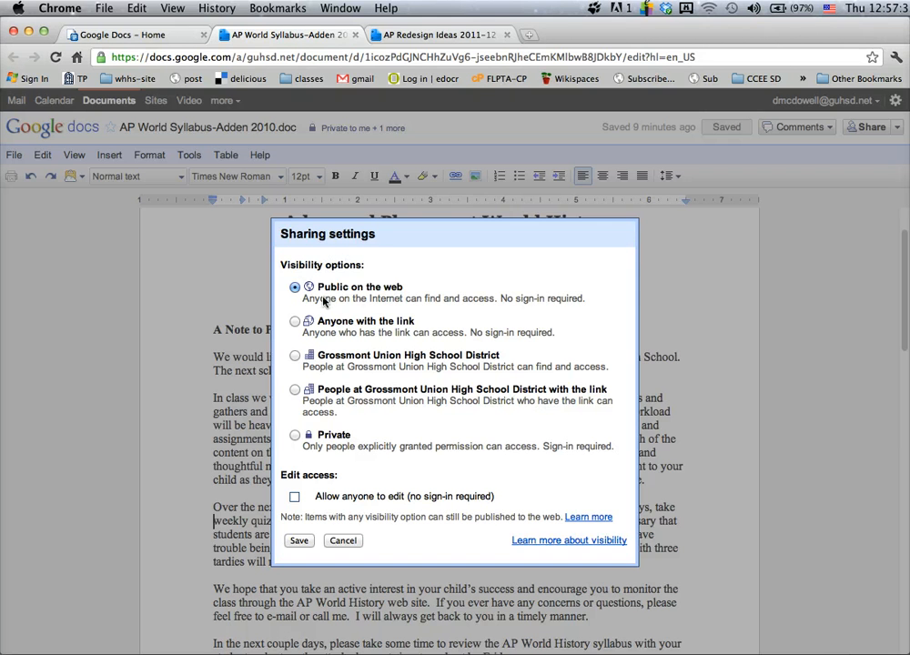
Step: Save the public visibility and select the Link to share URL for copying
click(298, 540)
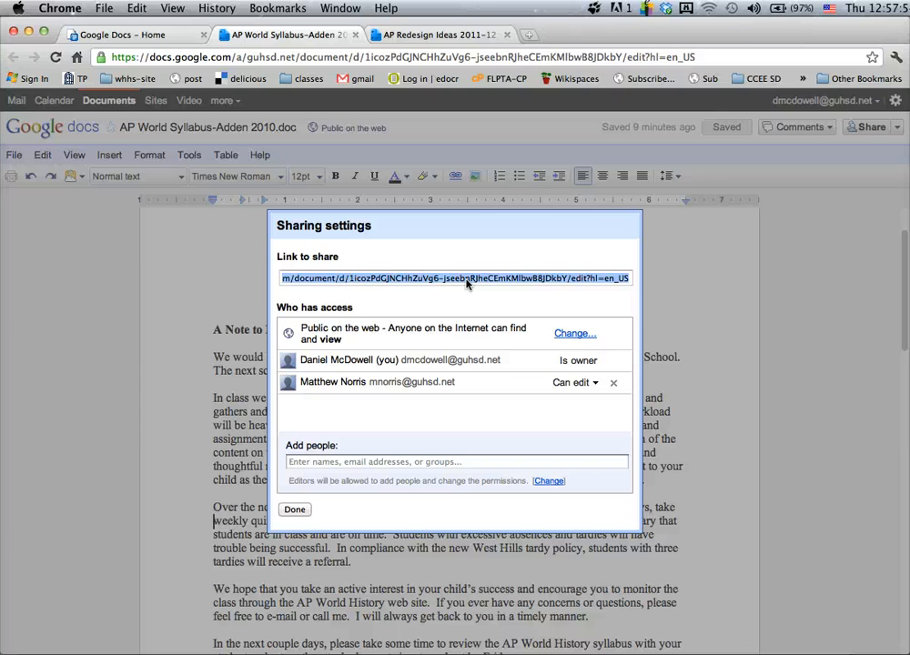
click(137, 8)
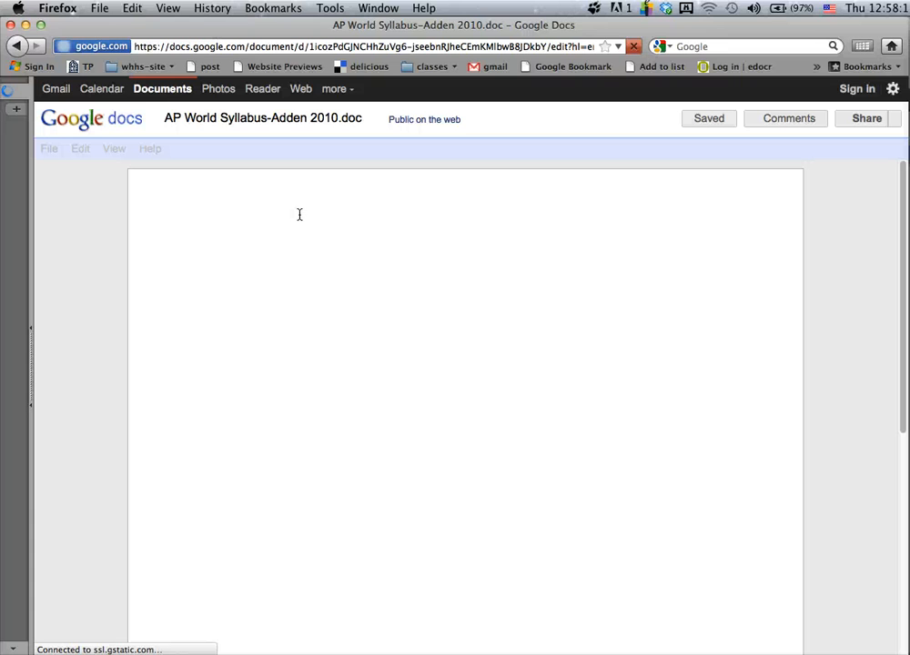
mouse_move(66, 164)
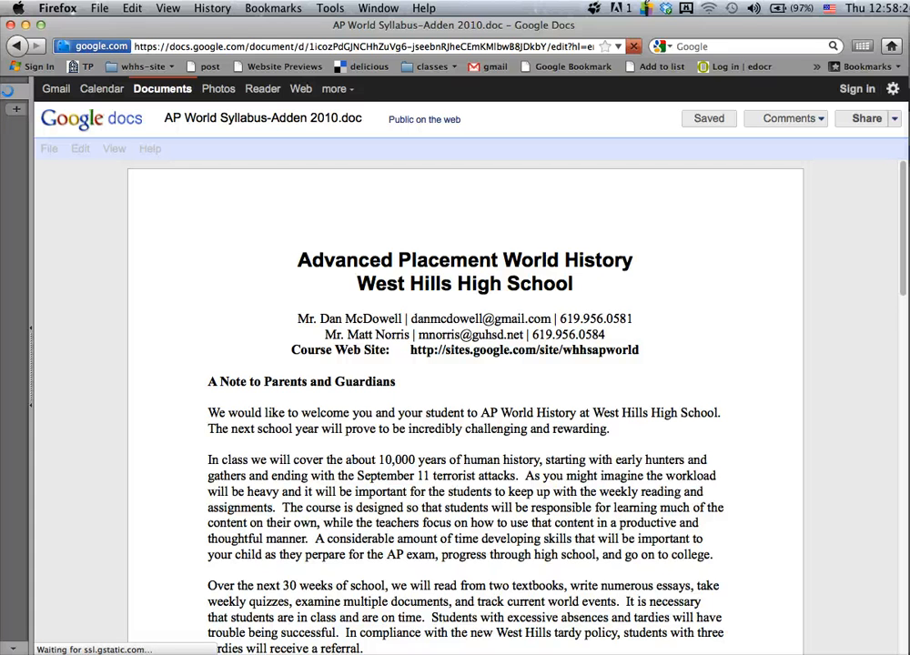
Step: Check the Help and File menus in Firefox to confirm the syllabus is view-only
click(149, 150)
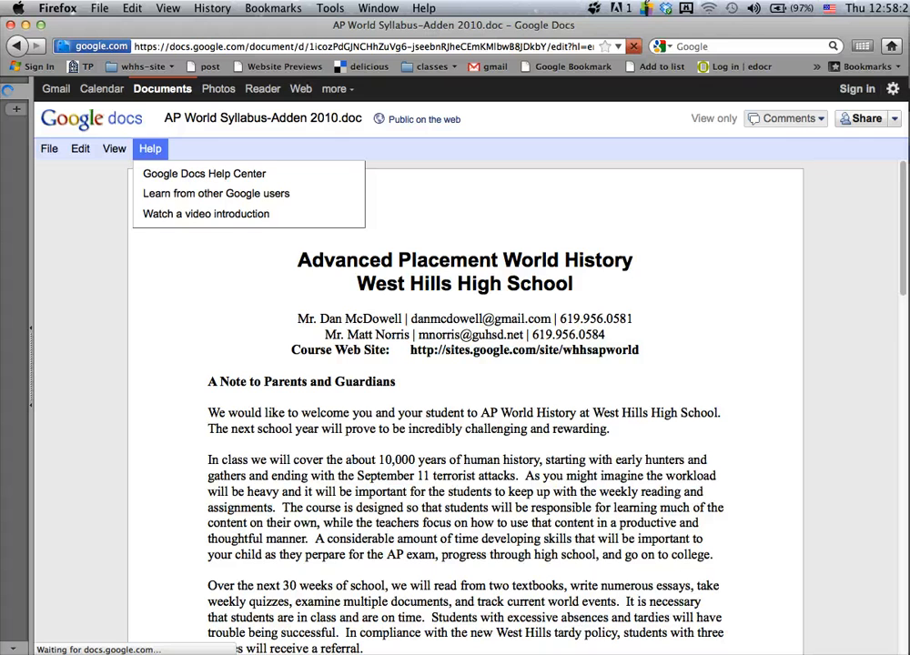
click(49, 150)
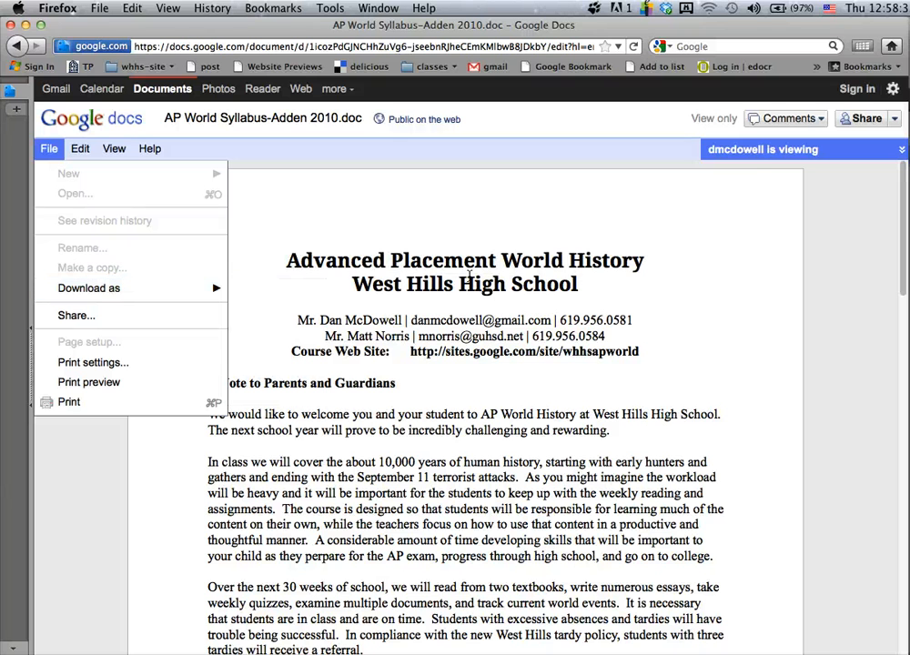
mouse_move(681, 348)
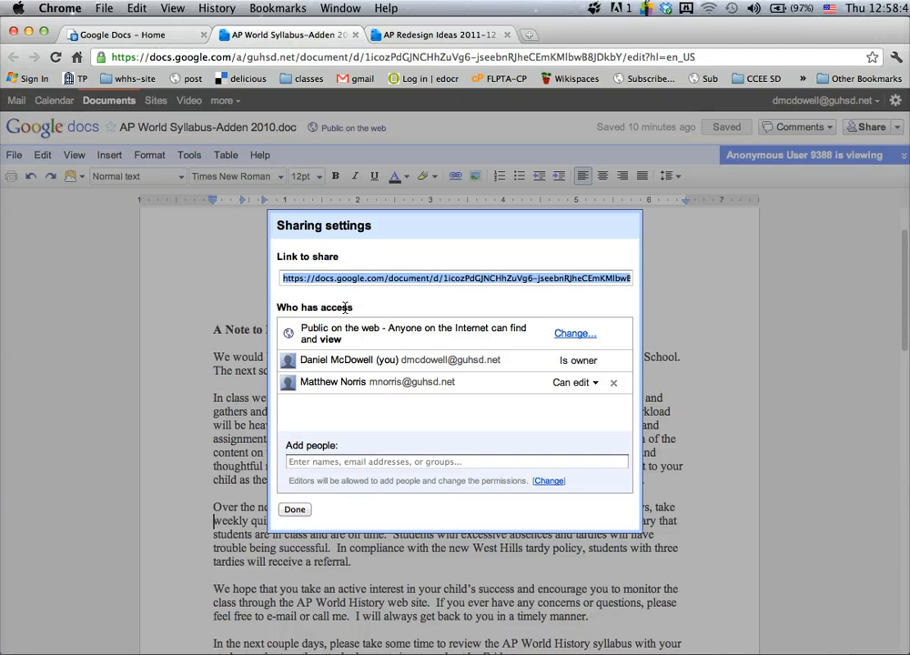
mouse_move(404, 291)
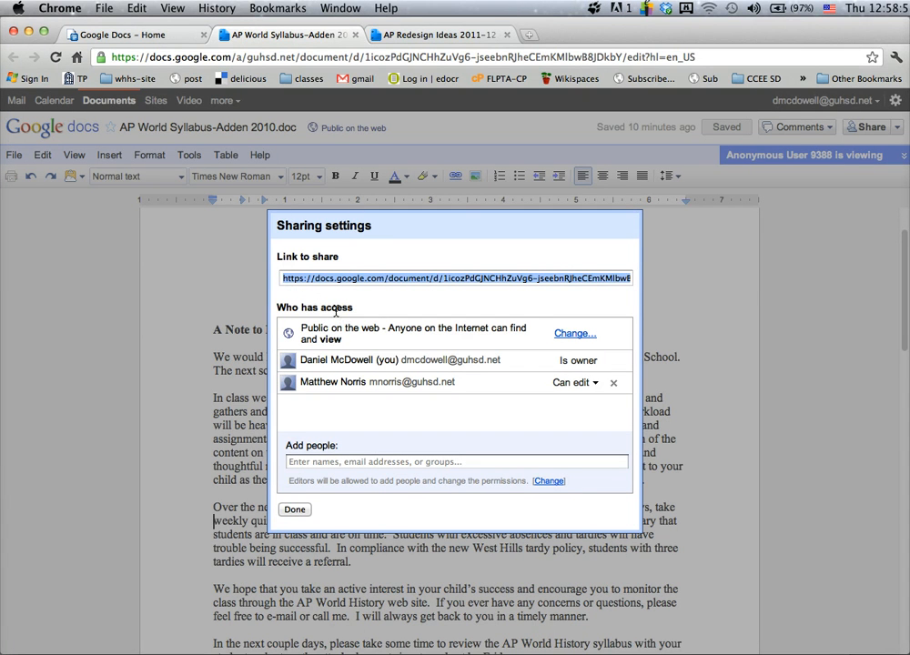
mouse_move(470, 306)
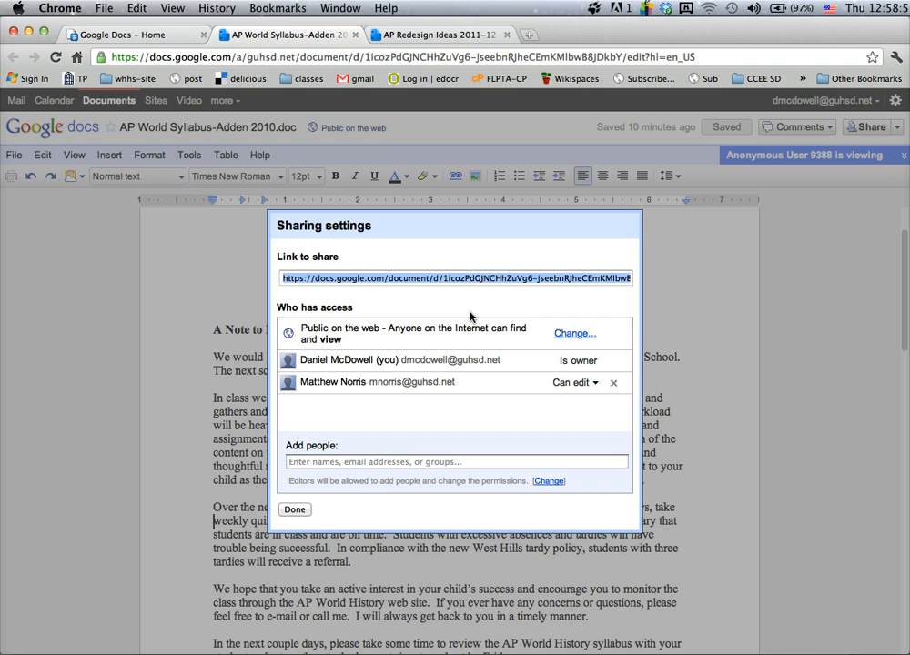